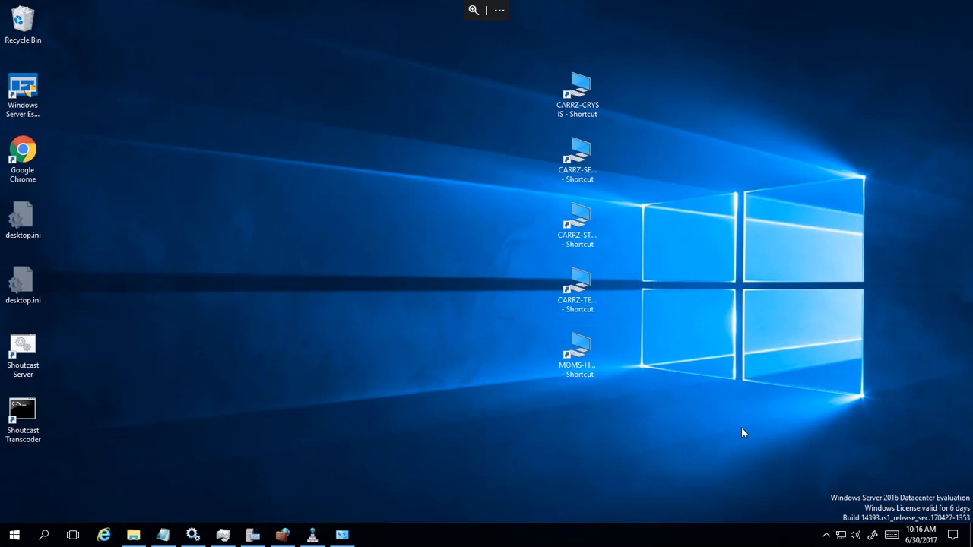
mouse_move(330, 440)
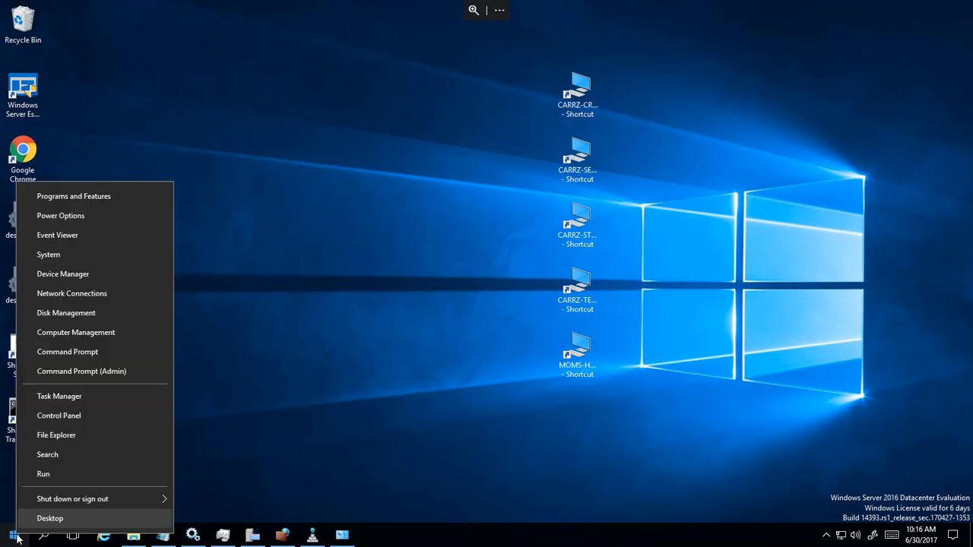
mouse_move(105, 377)
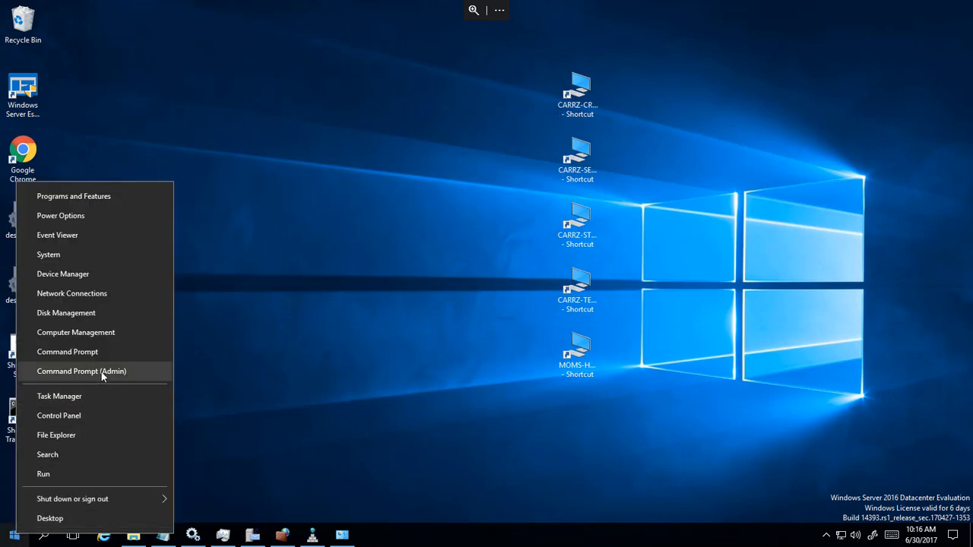
- Open Command Prompt (Admin) from the Start button's right-click menu
click(81, 371)
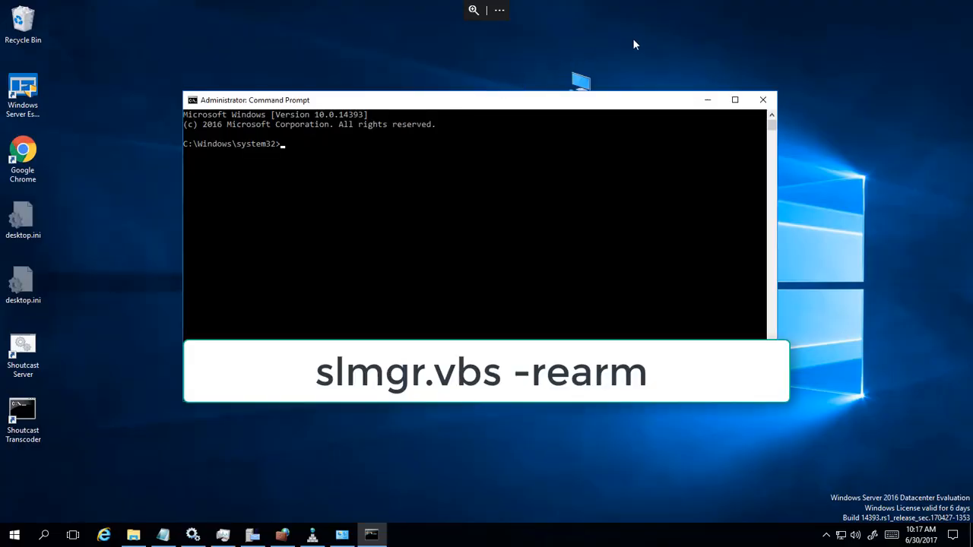
- Enter the command 'slmgr.vbs -rearm' at the administrator prompt
text(slmgr)
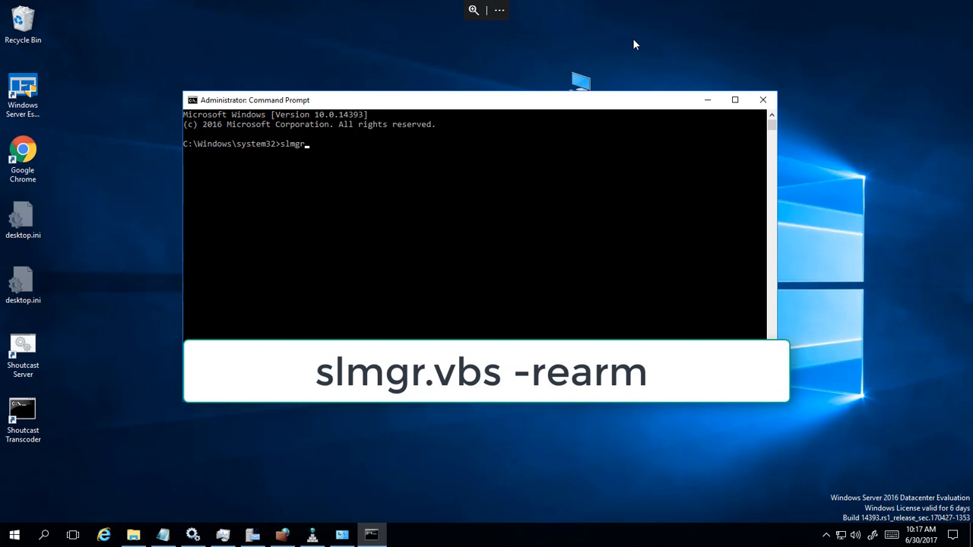
text(.vbs)
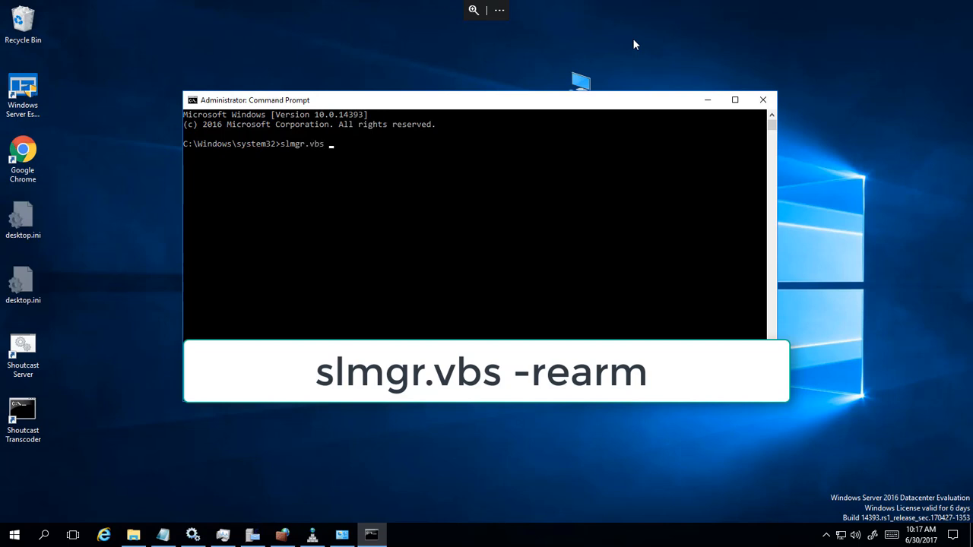
text(-rearm)
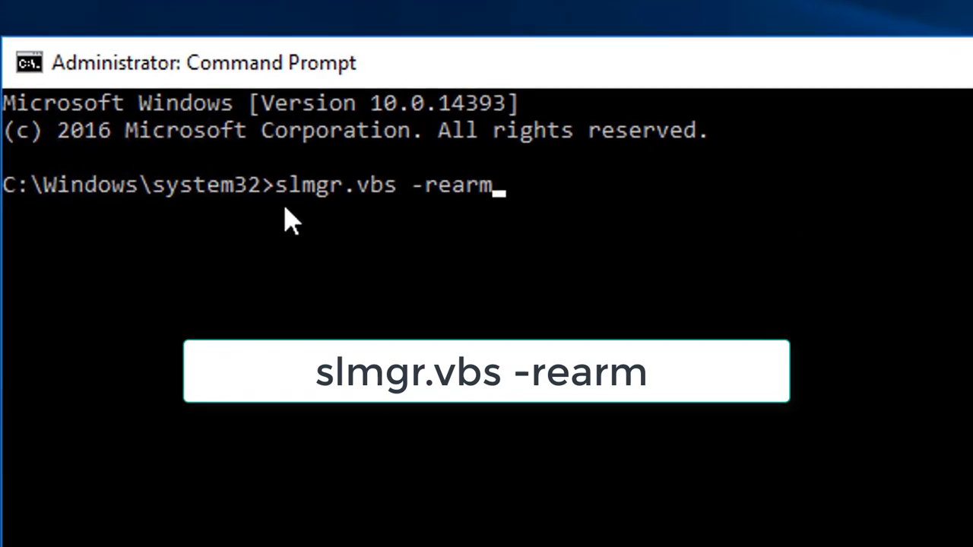
mouse_move(340, 221)
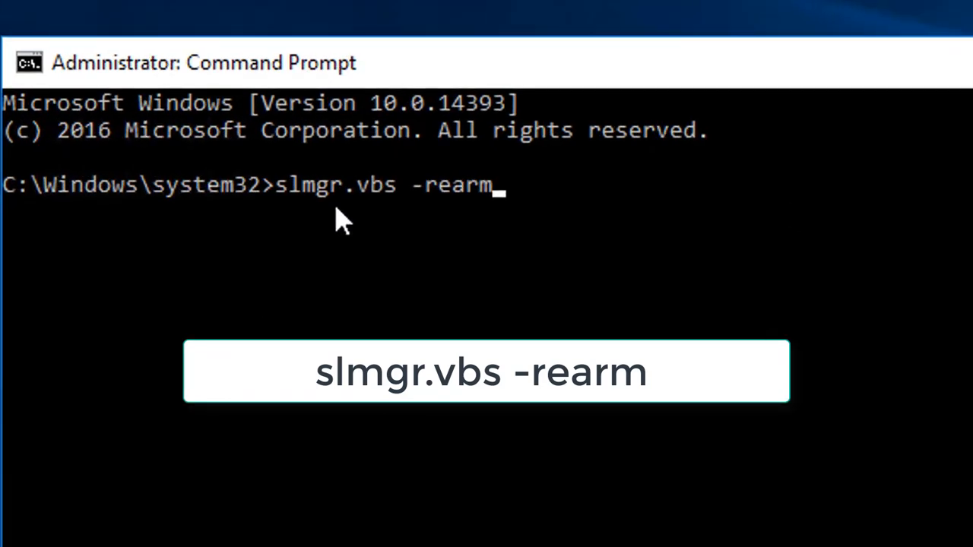
mouse_move(399, 221)
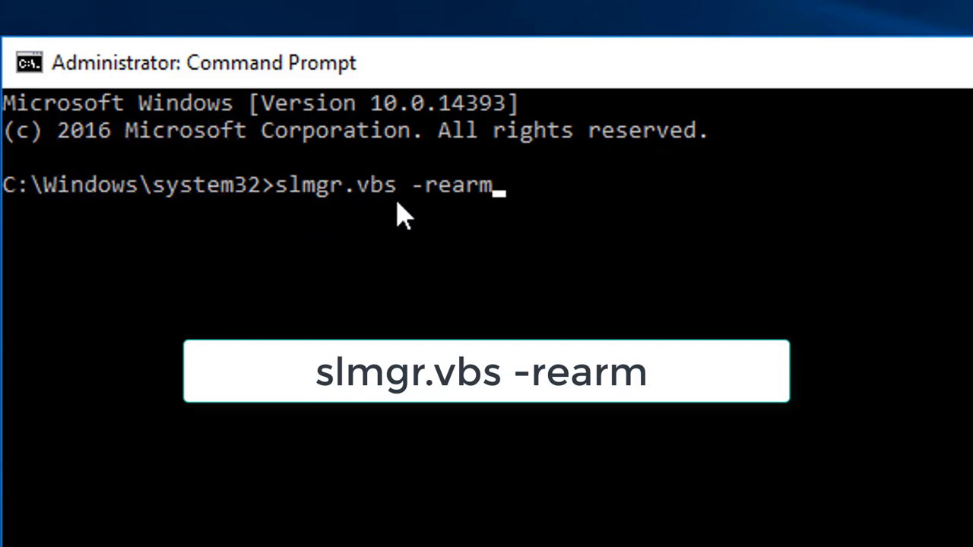
mouse_move(665, 29)
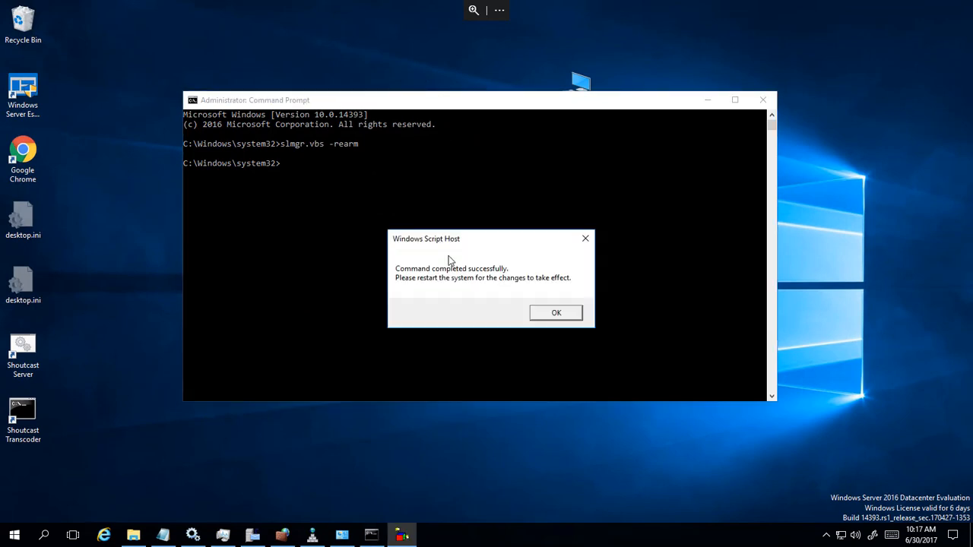
mouse_move(415, 290)
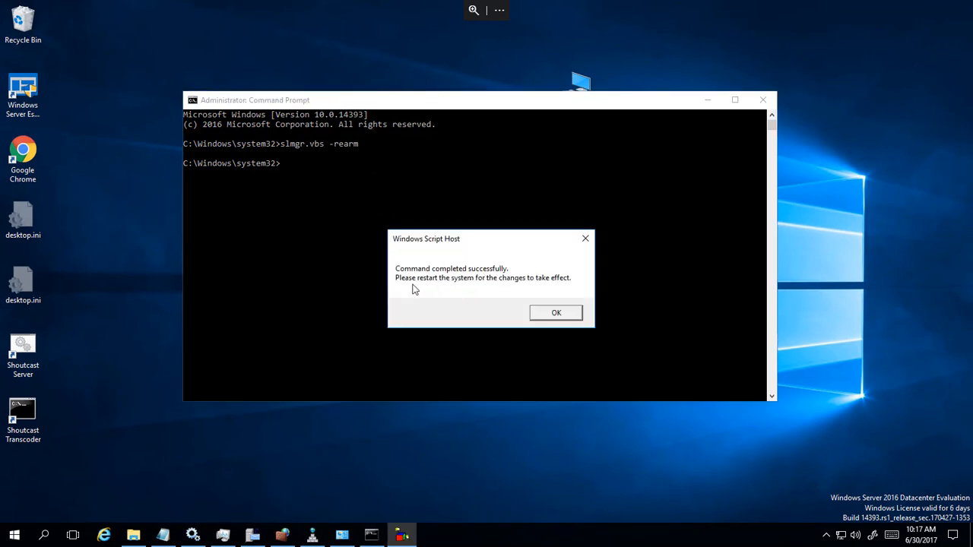
mouse_move(519, 288)
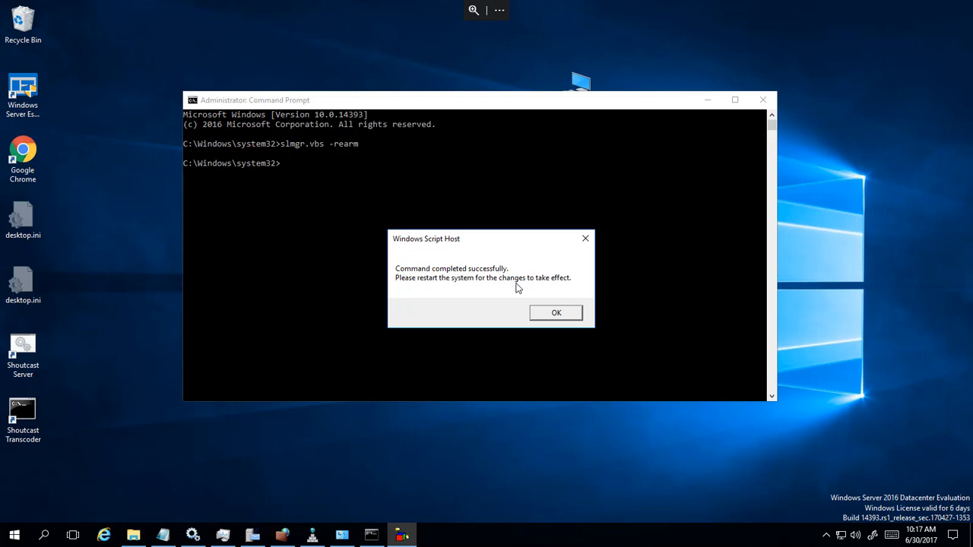
- Dismiss the Windows Script Host rearm success notice that requires a restart
click(556, 313)
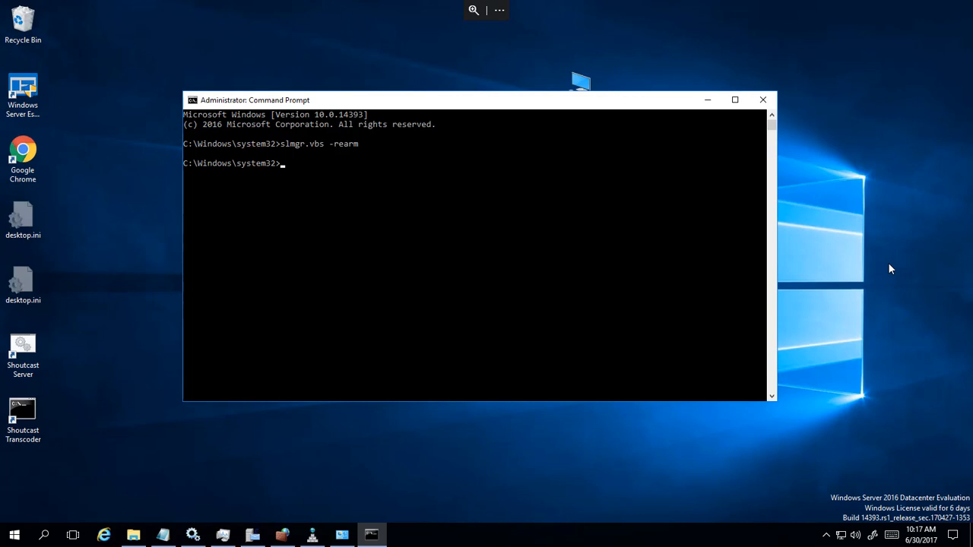
mouse_move(945, 504)
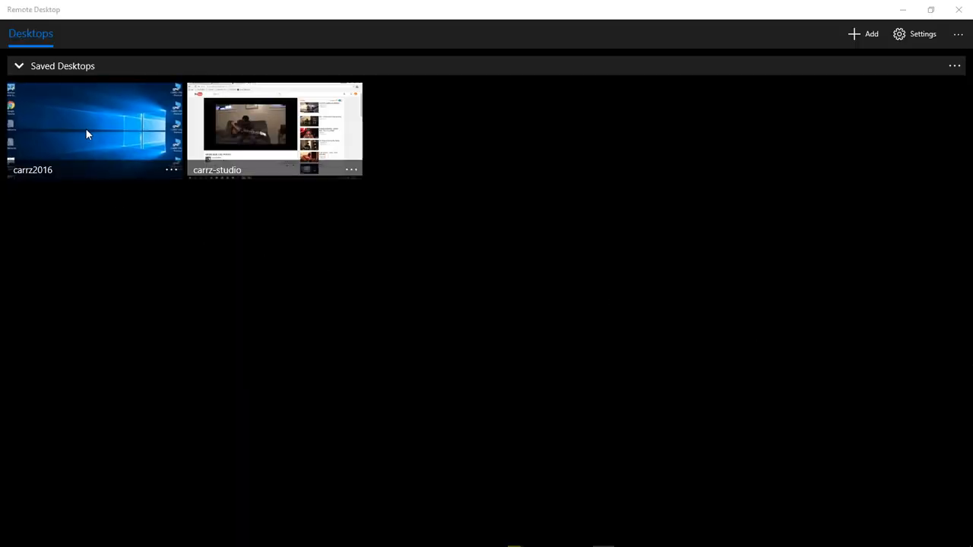
- Reconnect to the saved carrz2016 desktop in Remote Desktop
double_click(87, 129)
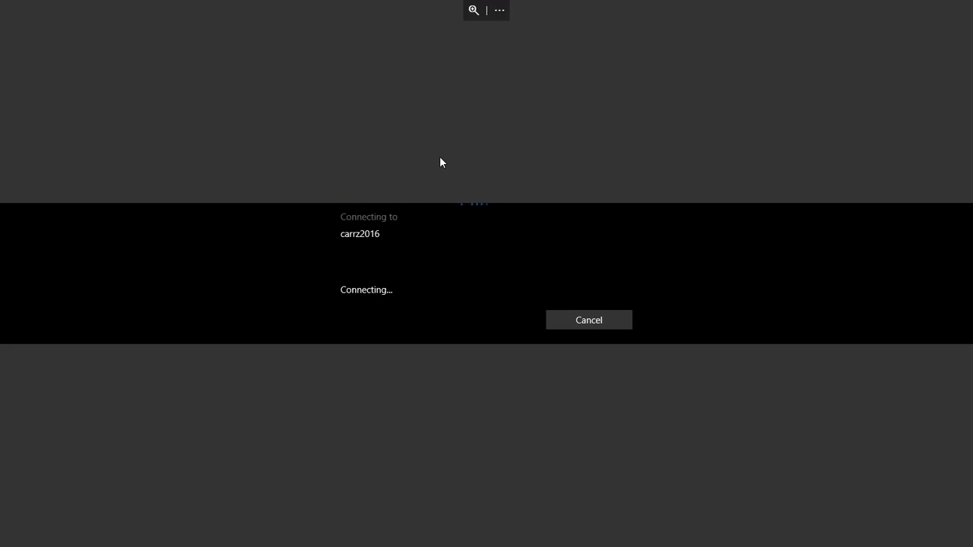